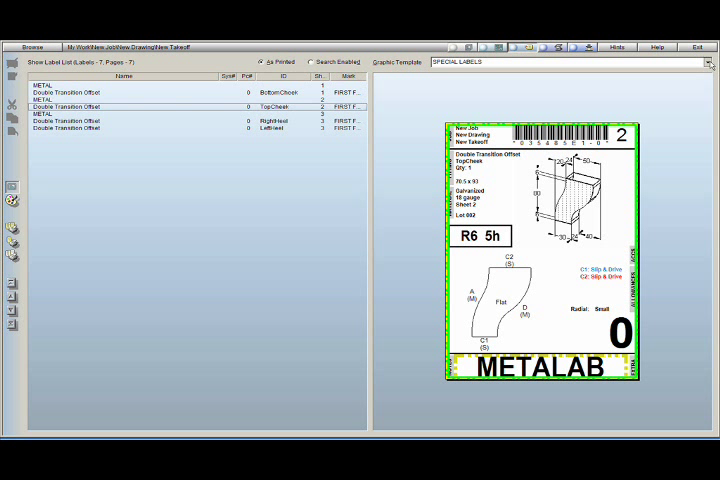
- Leave the label list and preview the ABC Connector Edge Report for the takeoff
click(709, 61)
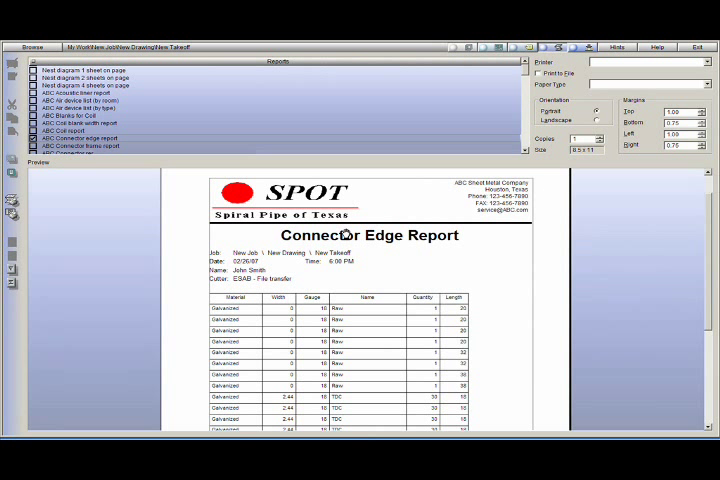
- Preview the ABC Sheet Shear report, then show Sheet 1 cutter commands for ESAB file transfer
click(67, 107)
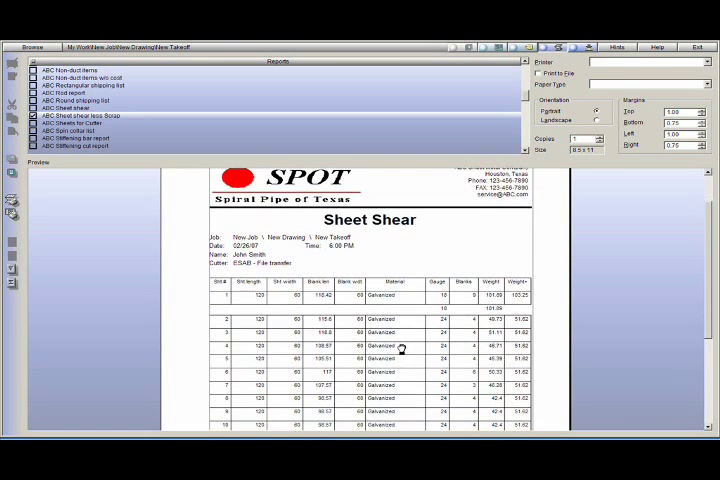
scroll(down, 3)
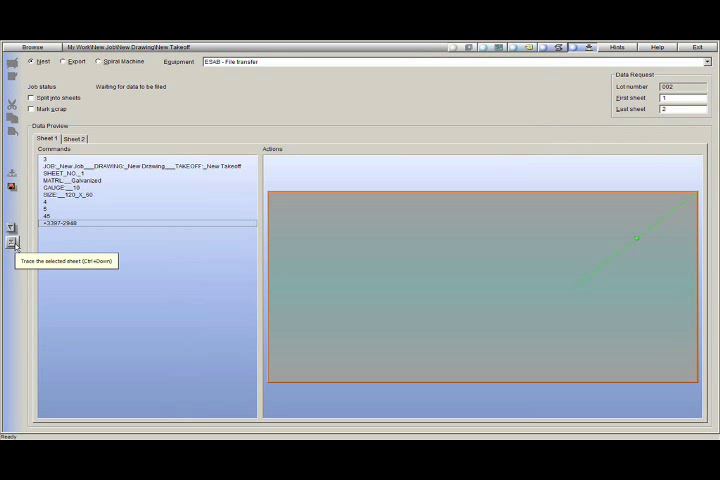
- Trace Sheet 1's cutting path to display the nested ESAB letter shapes
click(10, 229)
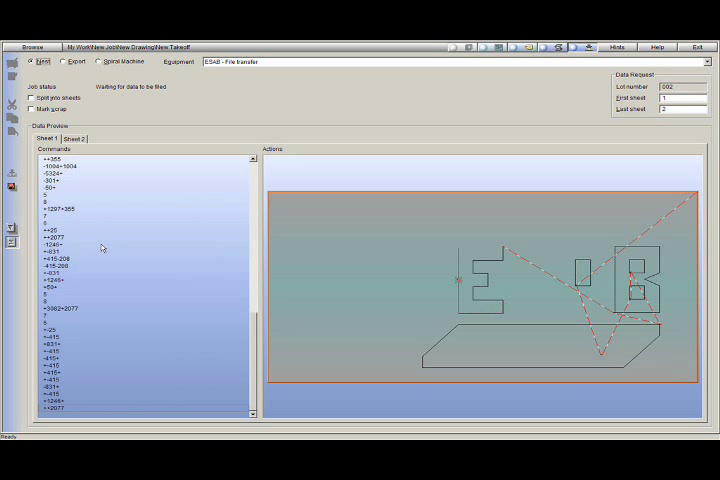
scroll(down, 3)
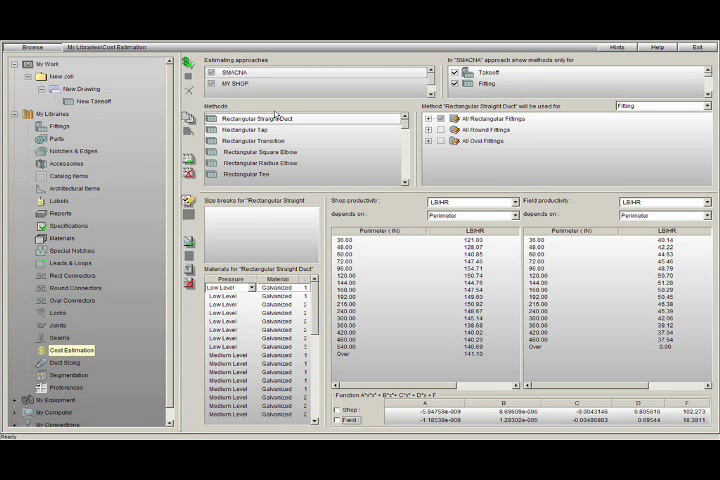
mouse_move(266, 69)
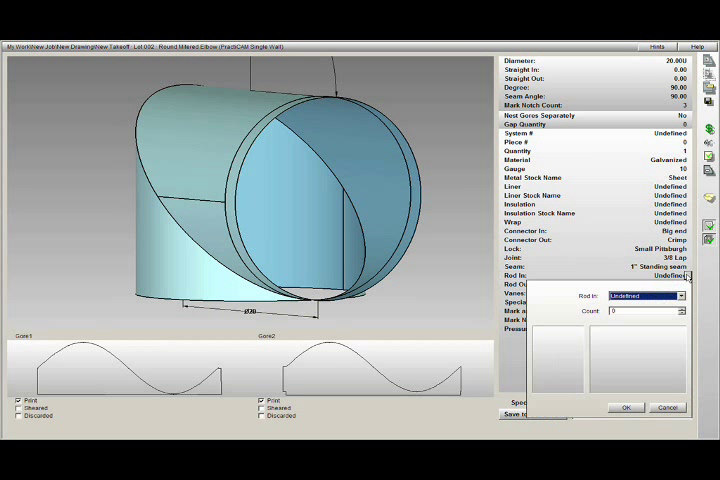
- Set Rod In on the 20-inch round mitered elbow to Rod 3/4
click(640, 295)
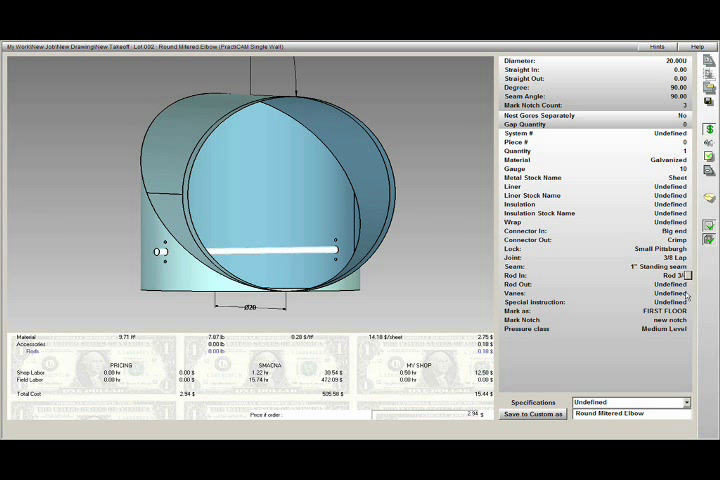
click(686, 293)
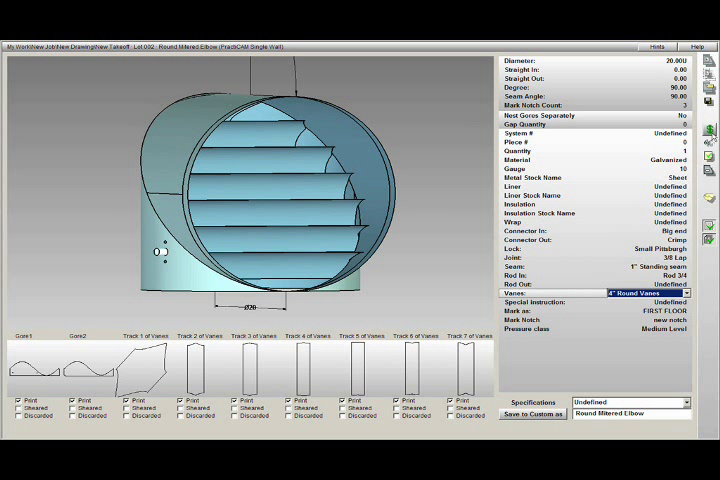
- Give the round mitered elbow 4" Round Vanes, adding vane track patterns
click(708, 128)
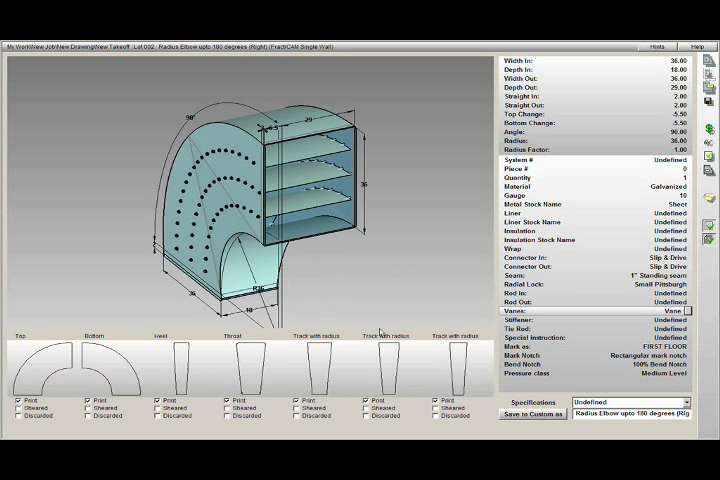
- Open the 36 by 18-inch Radius Elbow and set its Vanes property to Vane
click(320, 378)
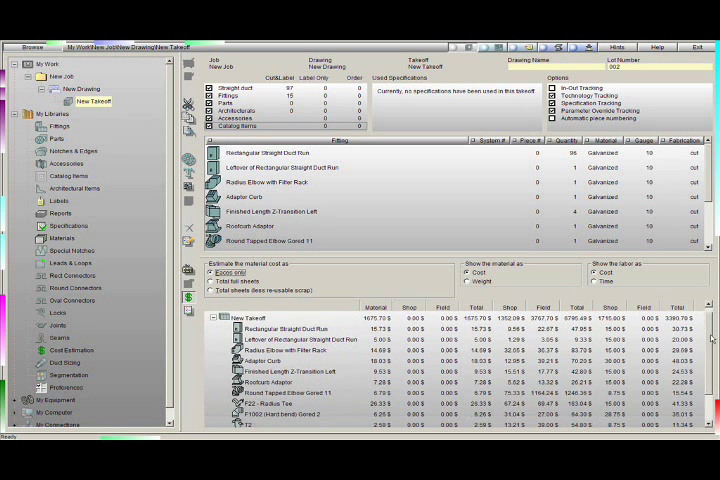
- Scroll the New Takeoff cost table down to radius tees, hard bend gore and angle tap
scroll(down, 3)
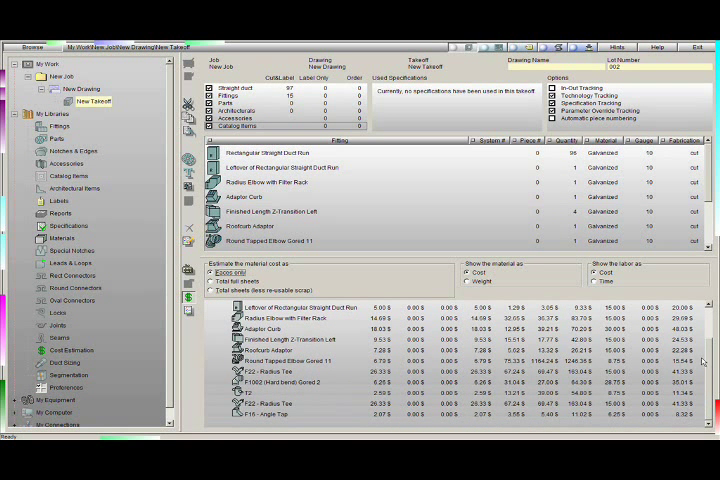